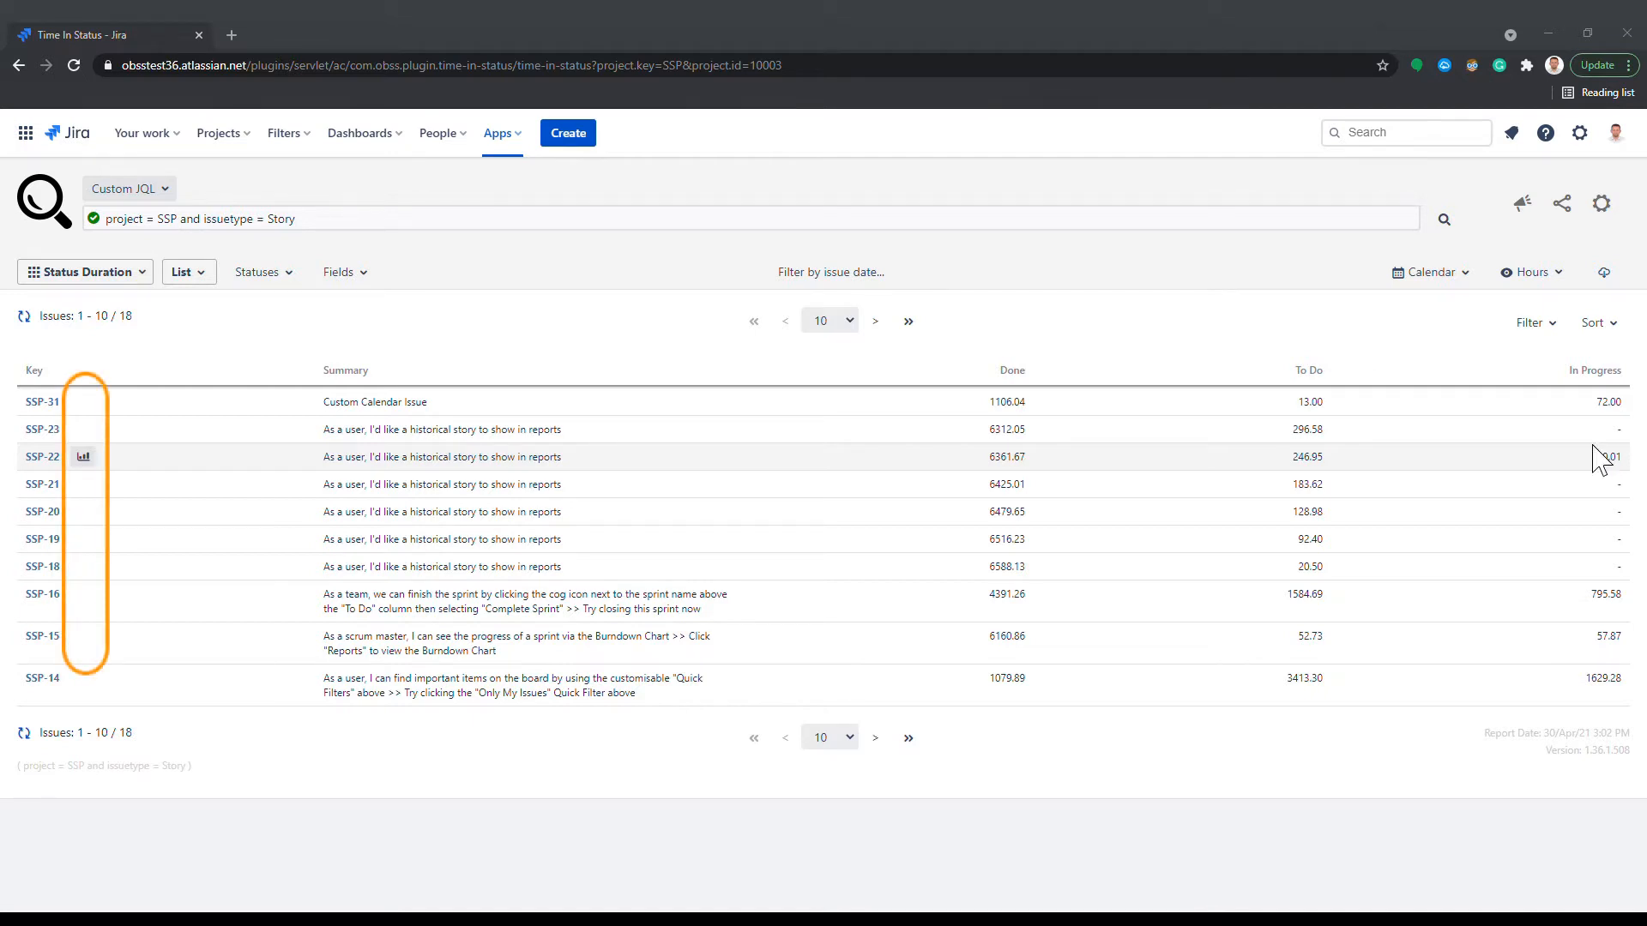
{"action": "mouse_move", "coordinate": [1321, 491]}
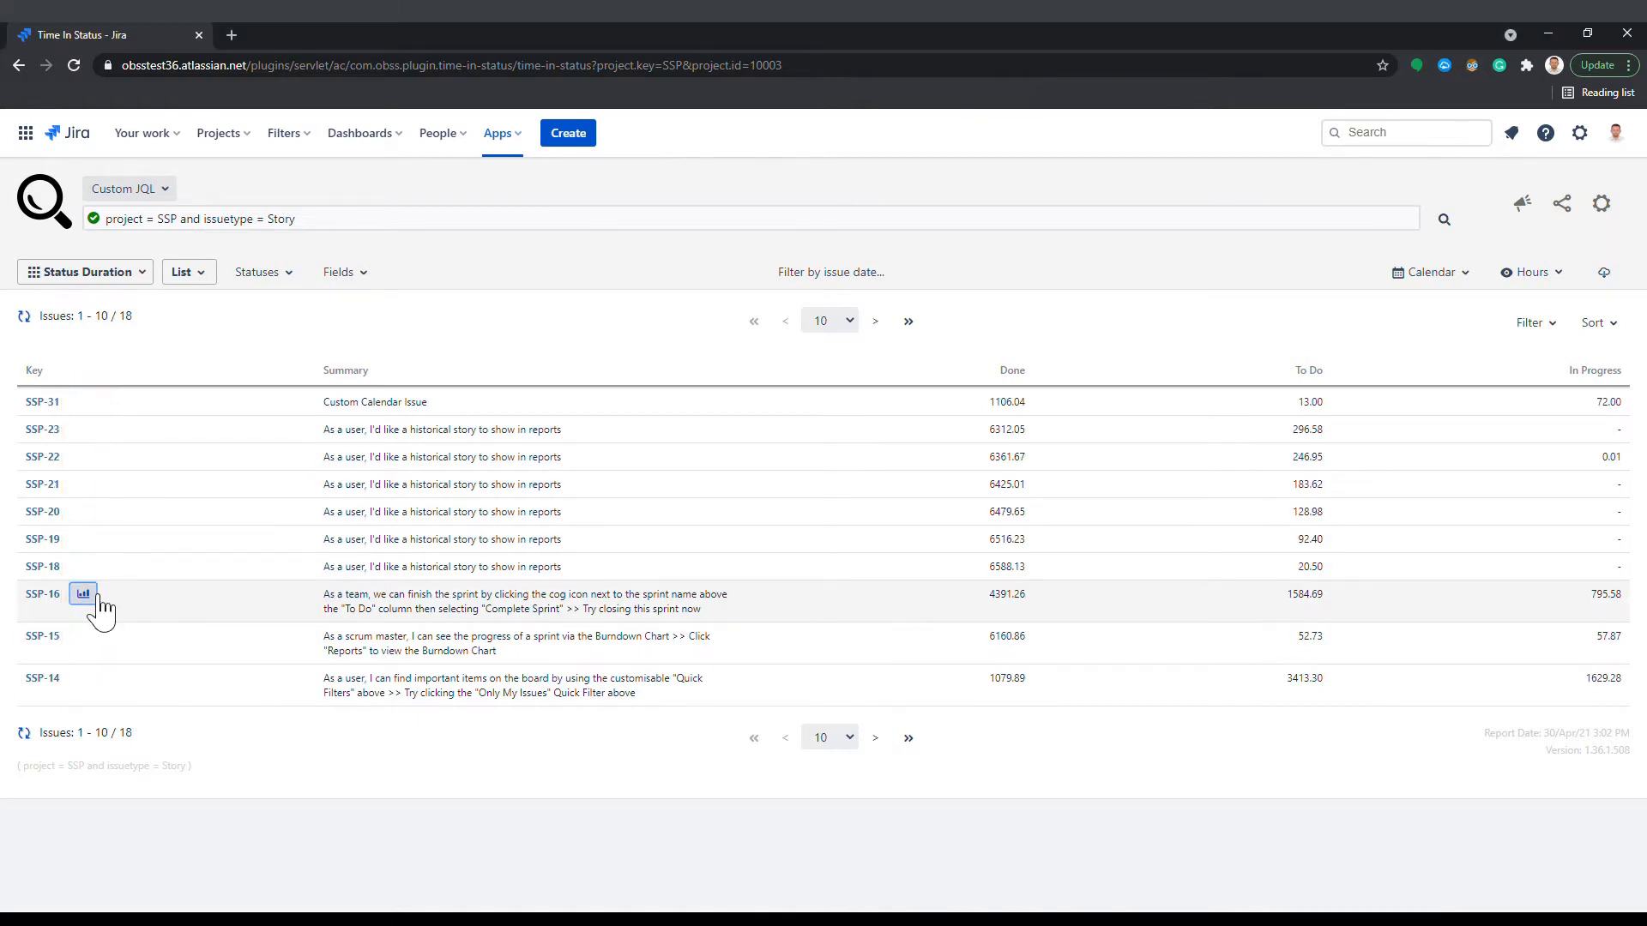
View the status time chart for SSP-16
{"action": "left_click", "coordinate": [83, 593]}
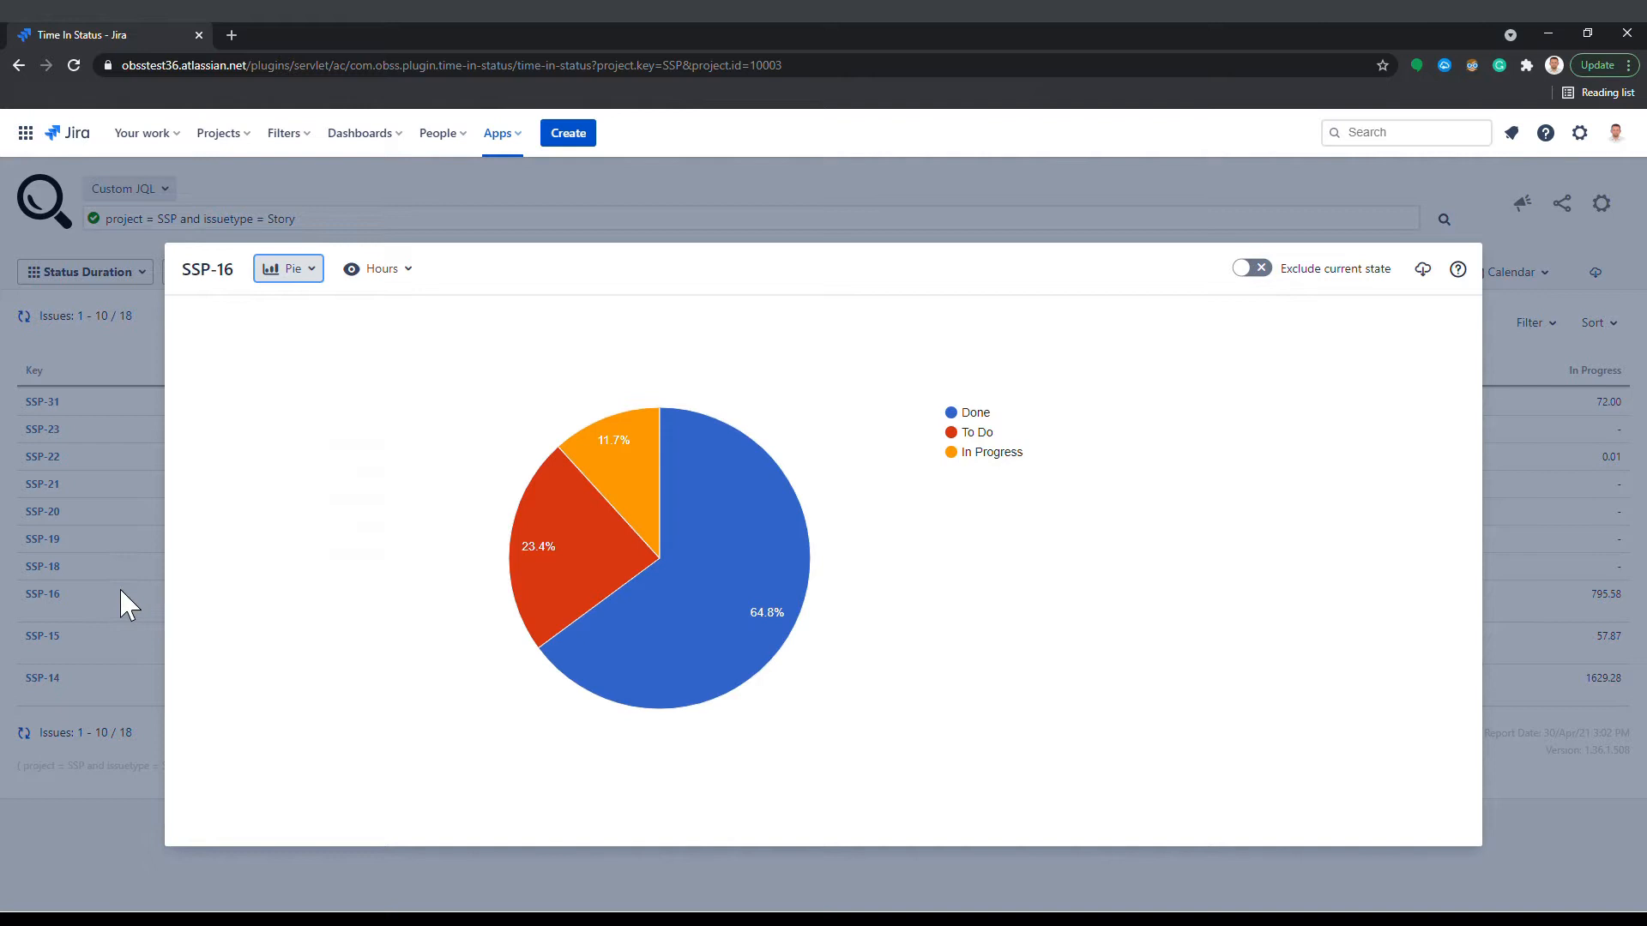
{"action": "mouse_move", "coordinate": [196, 583]}
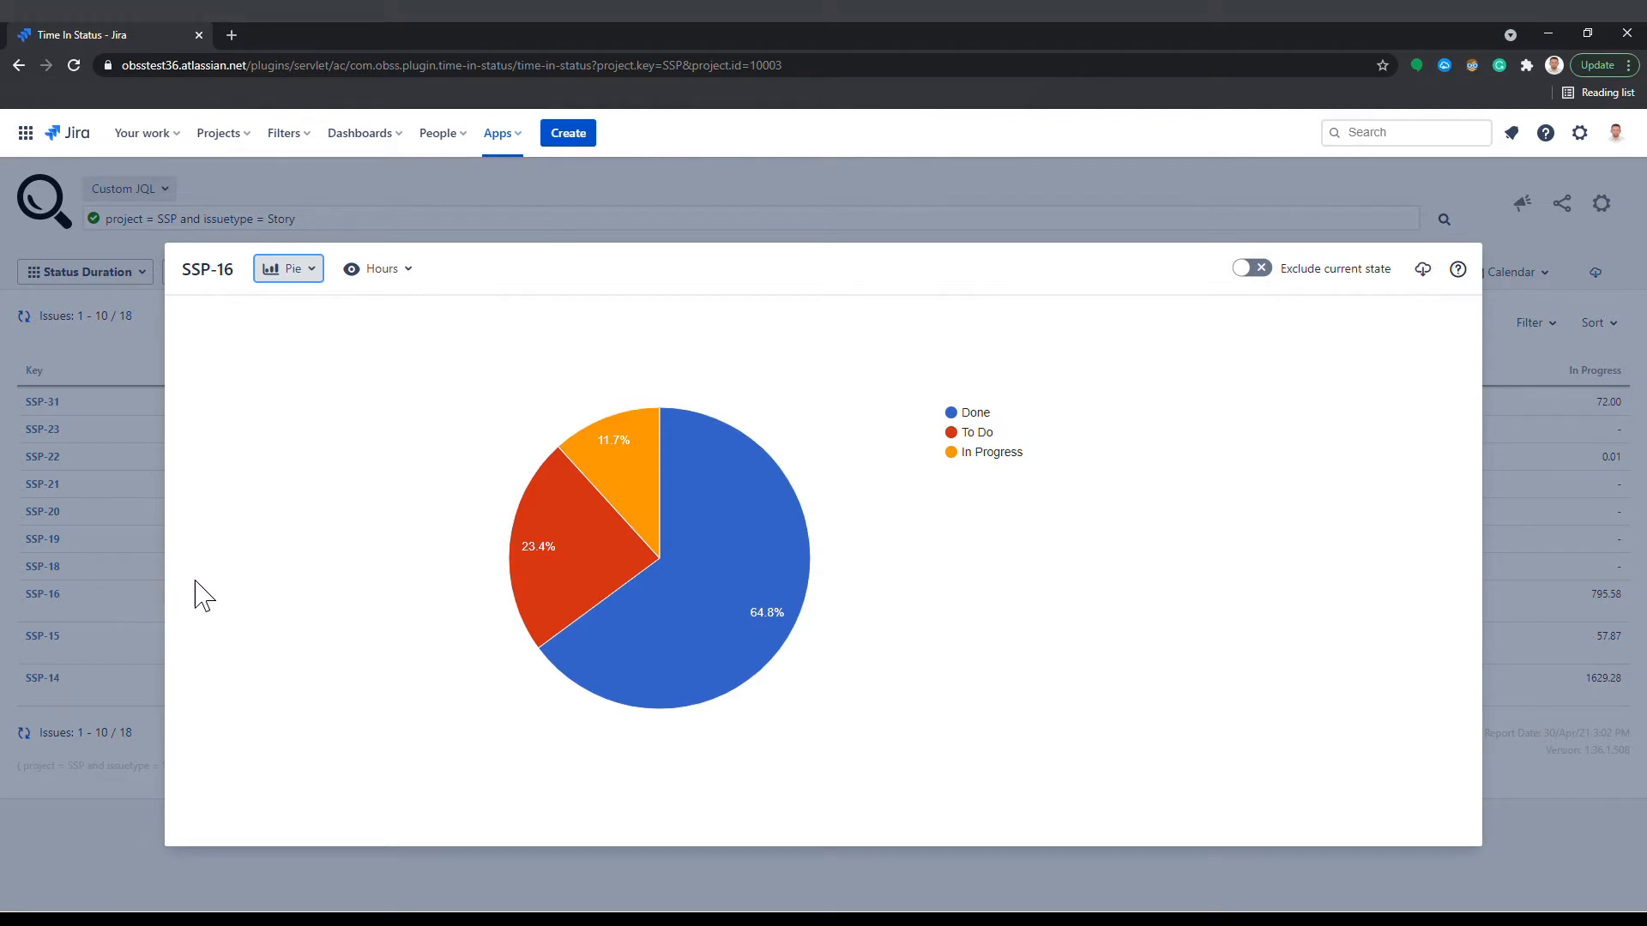
{"action": "left_click", "coordinate": [288, 268]}
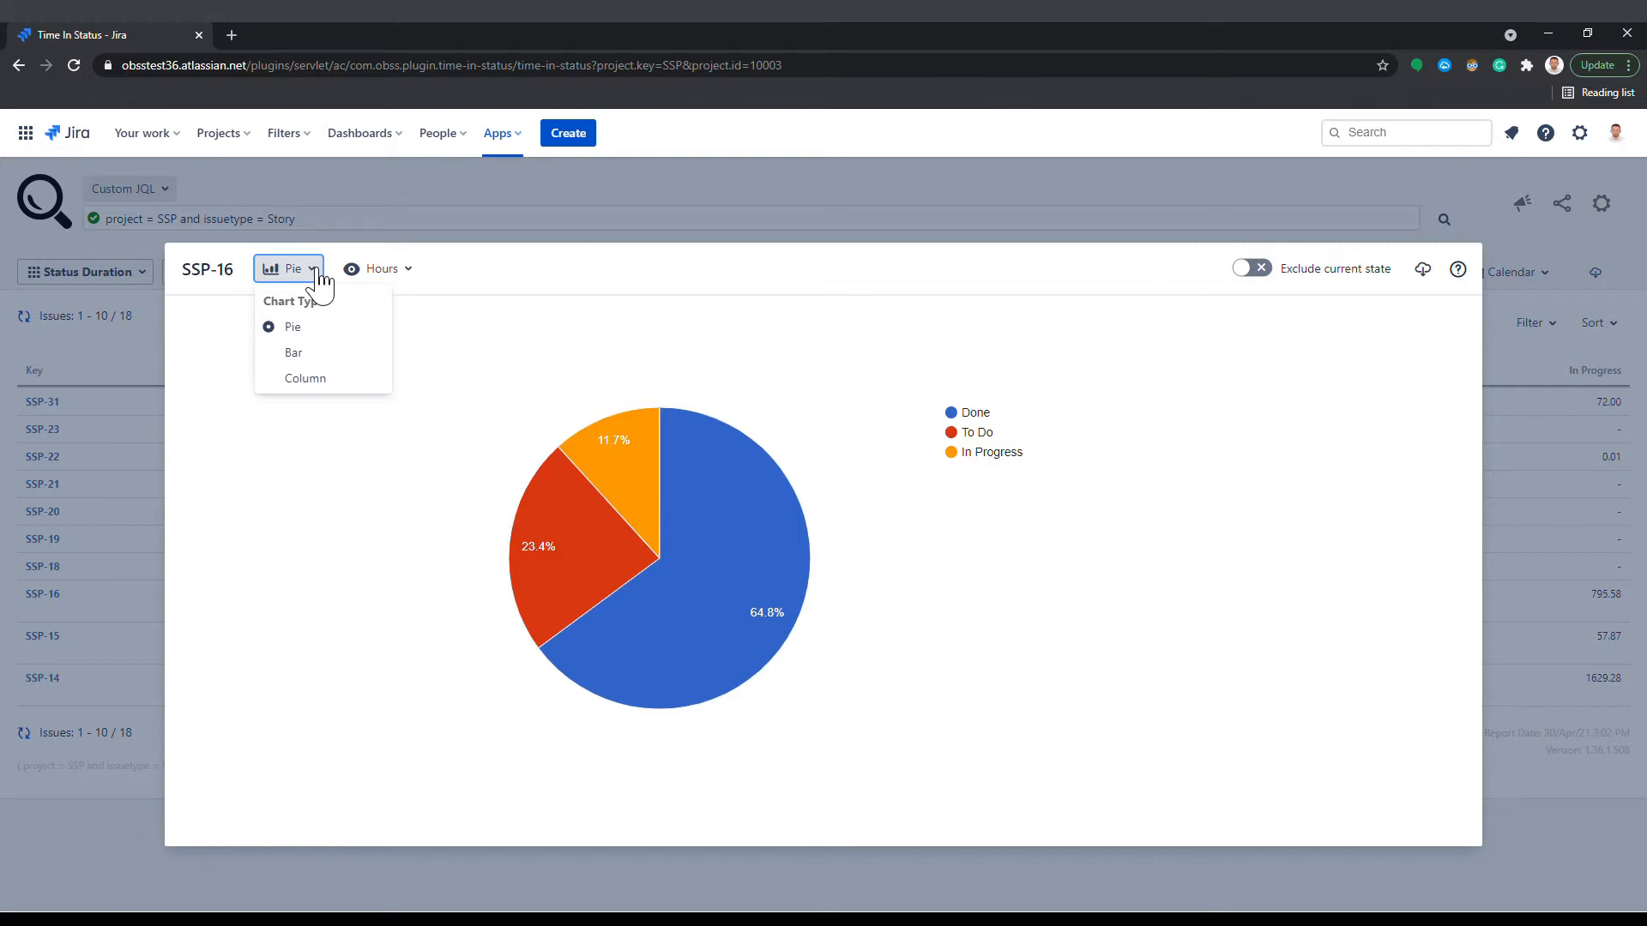
{"action": "mouse_move", "coordinate": [931, 164]}
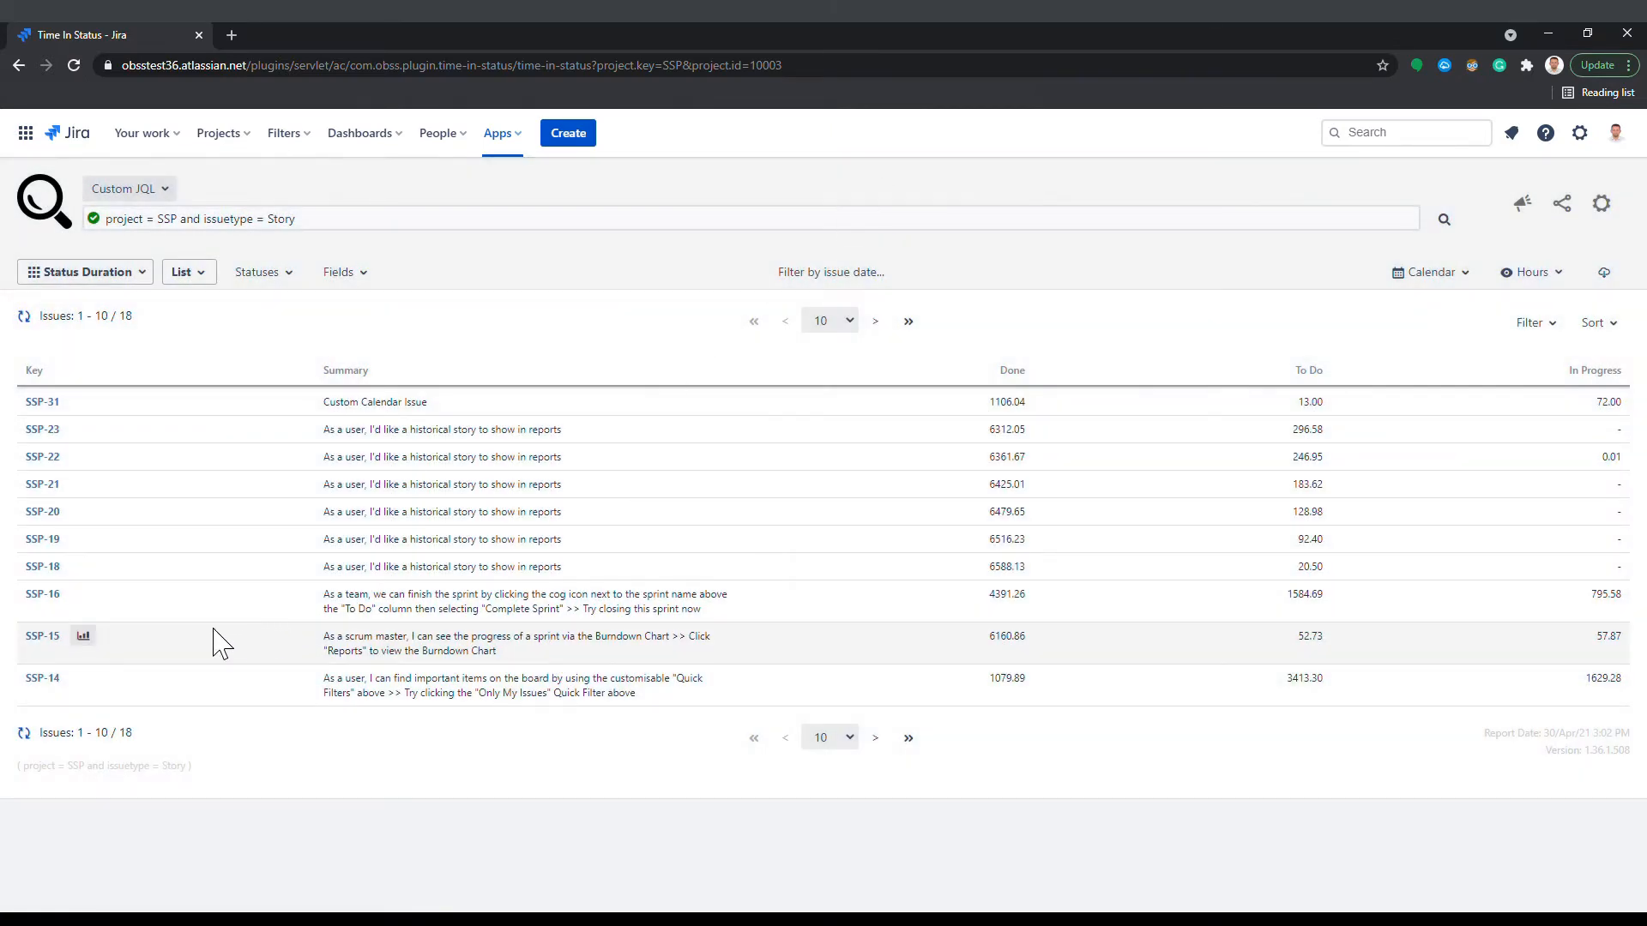
View SSP-15's status pie chart with the current state excluded (In Progress 52.3%, To Do 47.7%)
{"action": "left_click", "coordinate": [82, 635]}
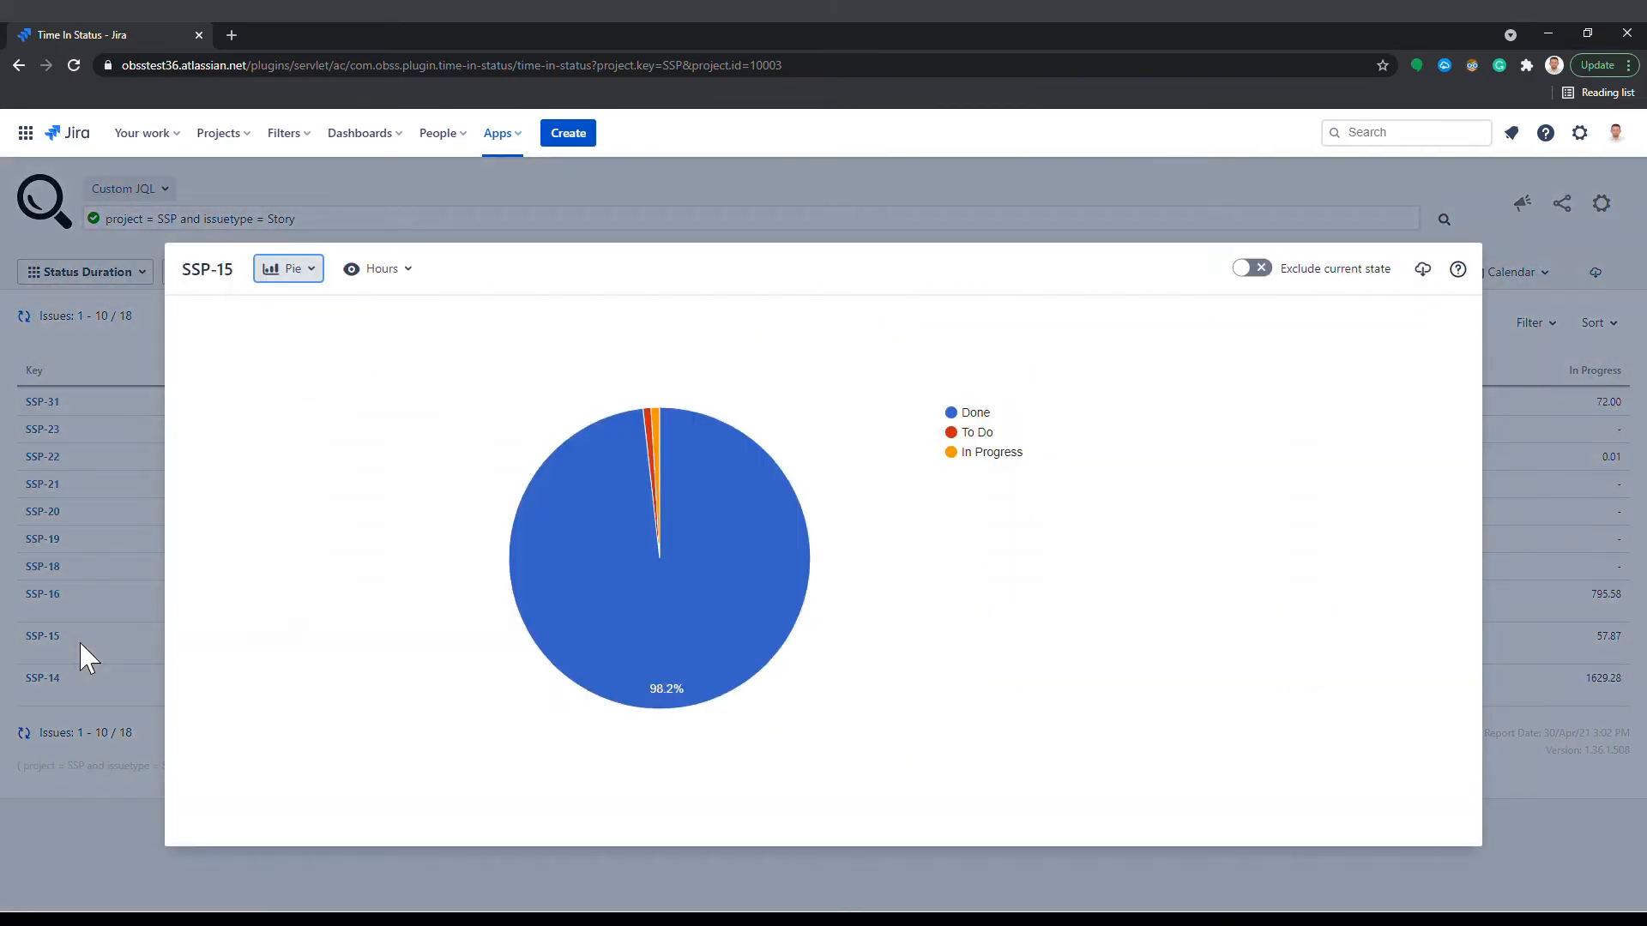
{"action": "mouse_move", "coordinate": [1117, 634]}
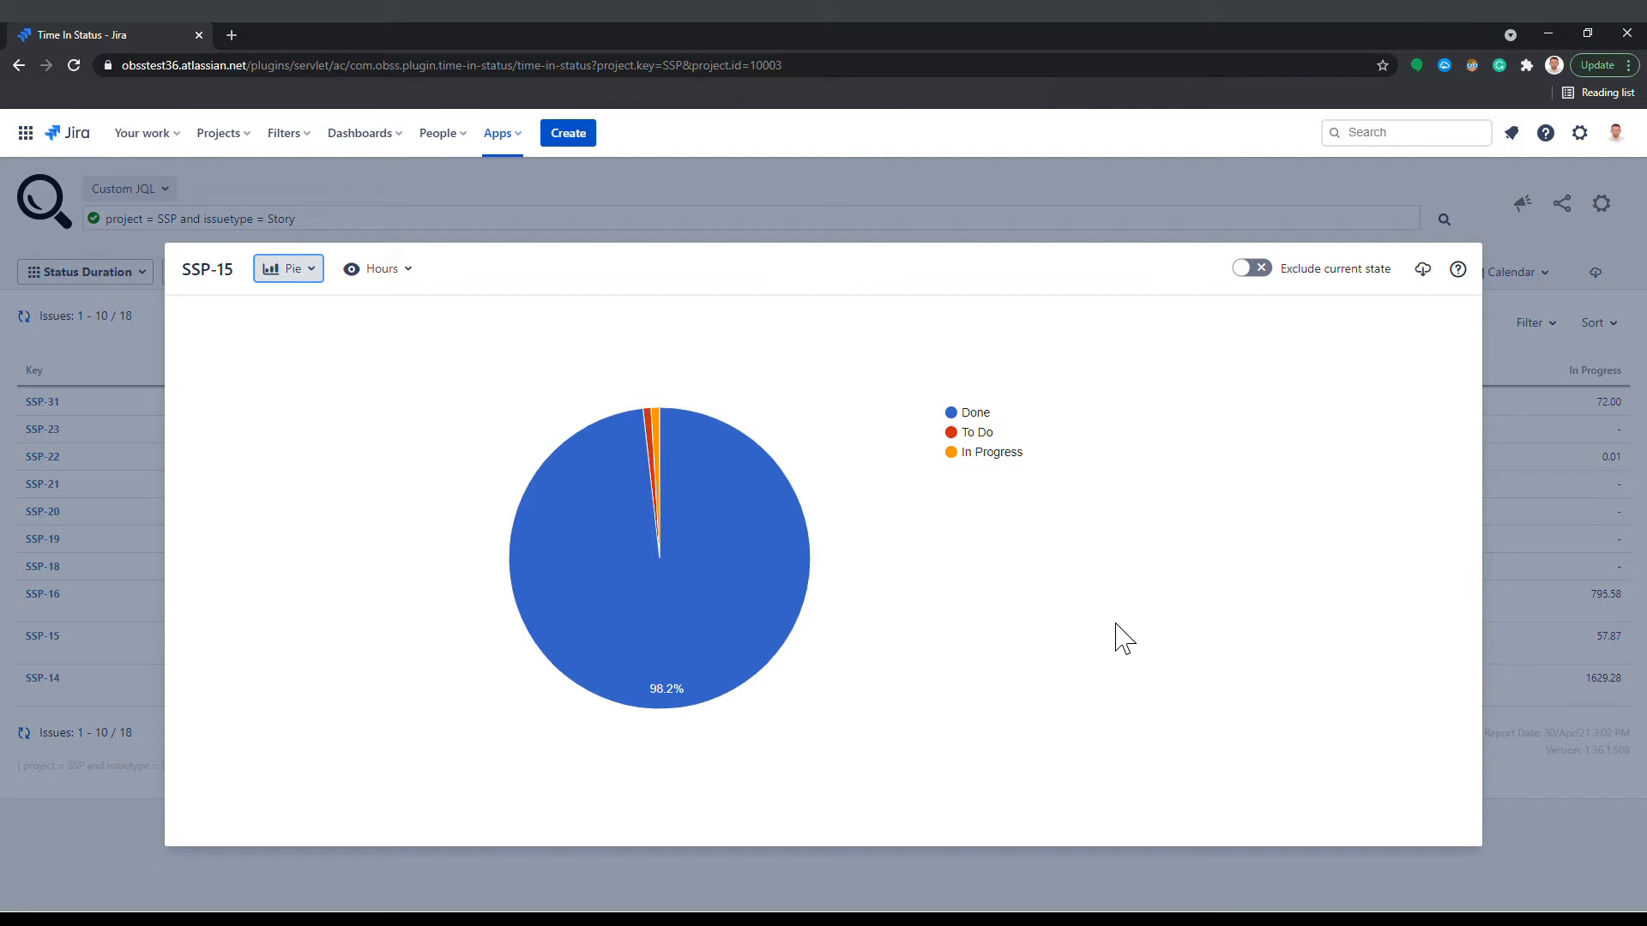
{"action": "left_click", "coordinate": [1252, 268]}
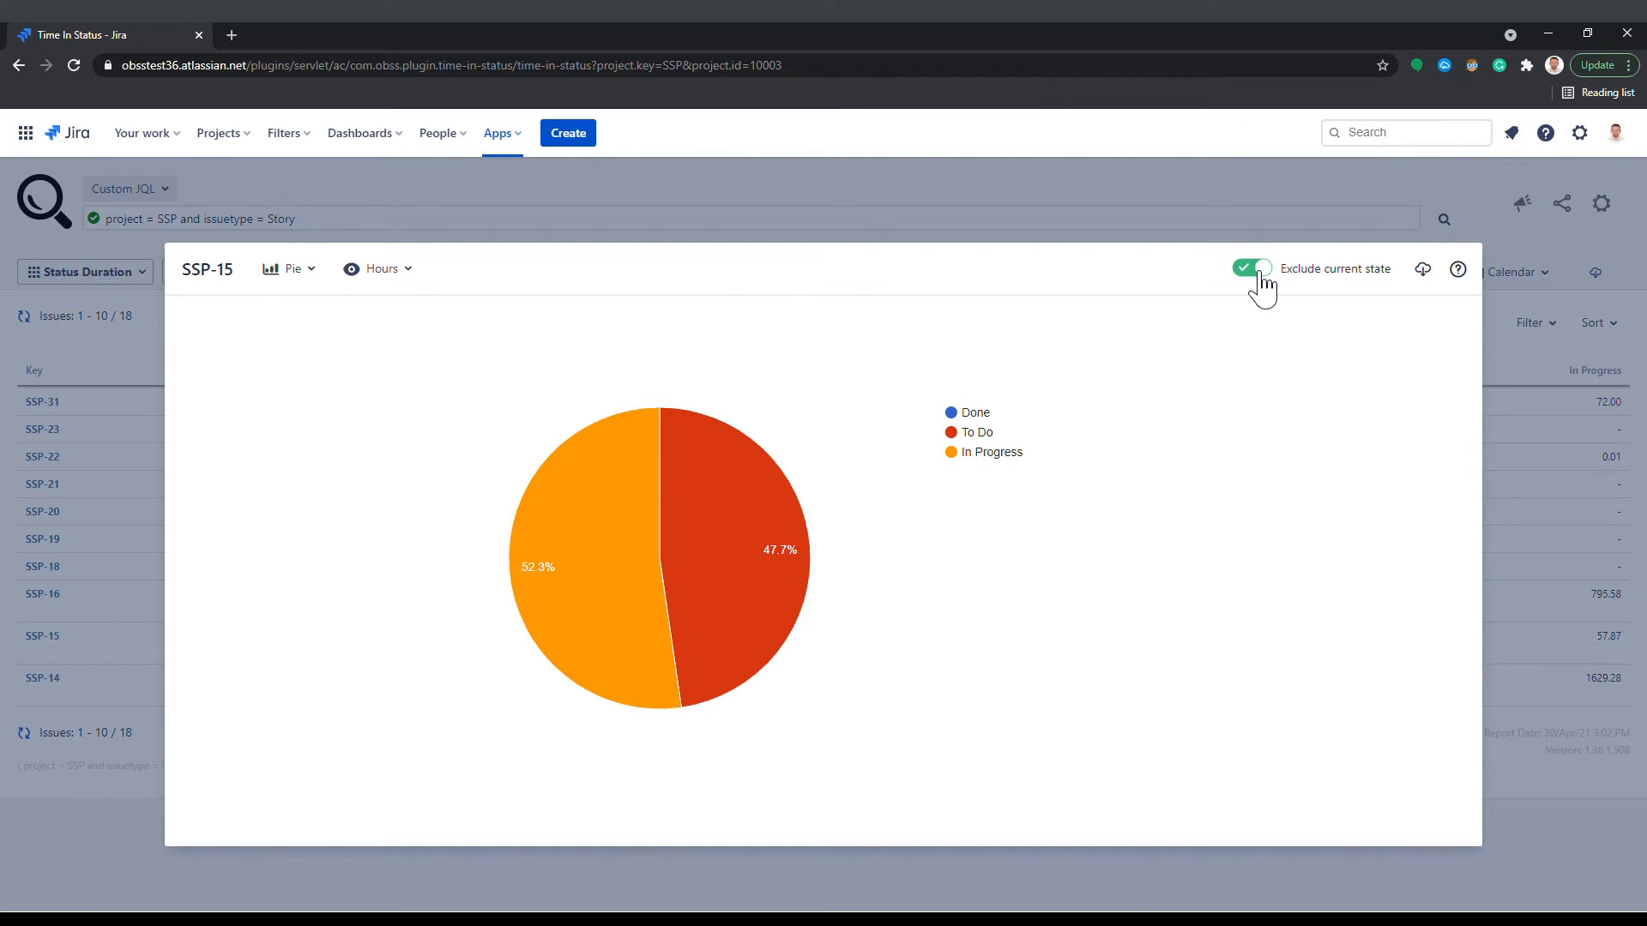
{"action": "mouse_move", "coordinate": [1413, 305]}
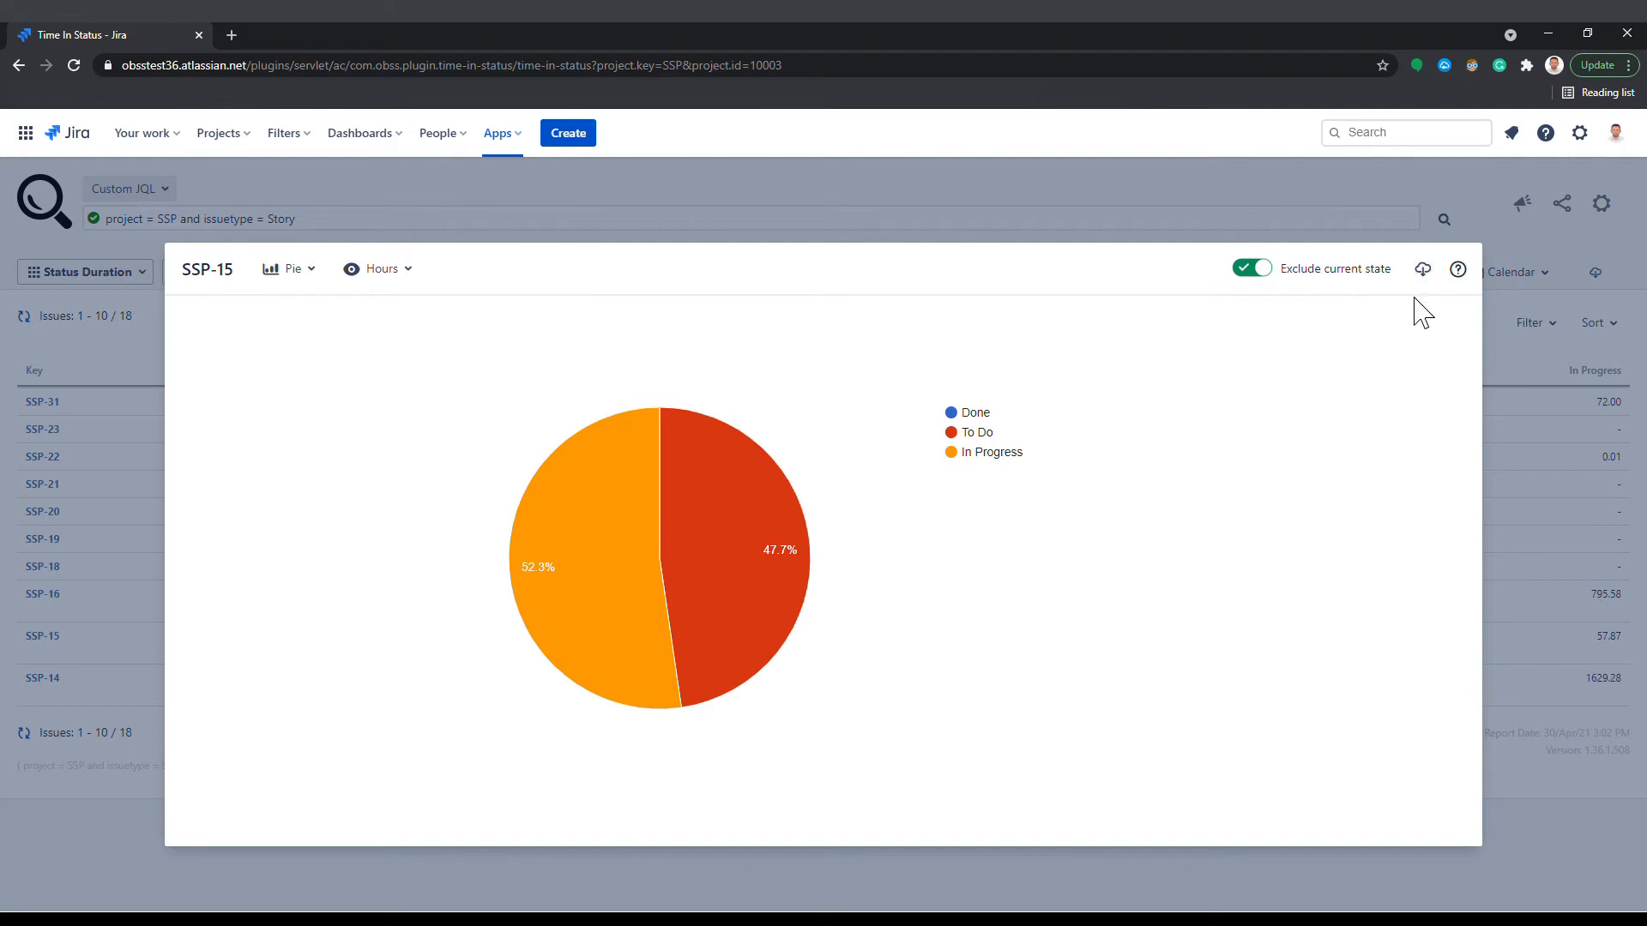
Download SSP-15's pie chart as a PNG image
{"action": "left_click", "coordinate": [1410, 269]}
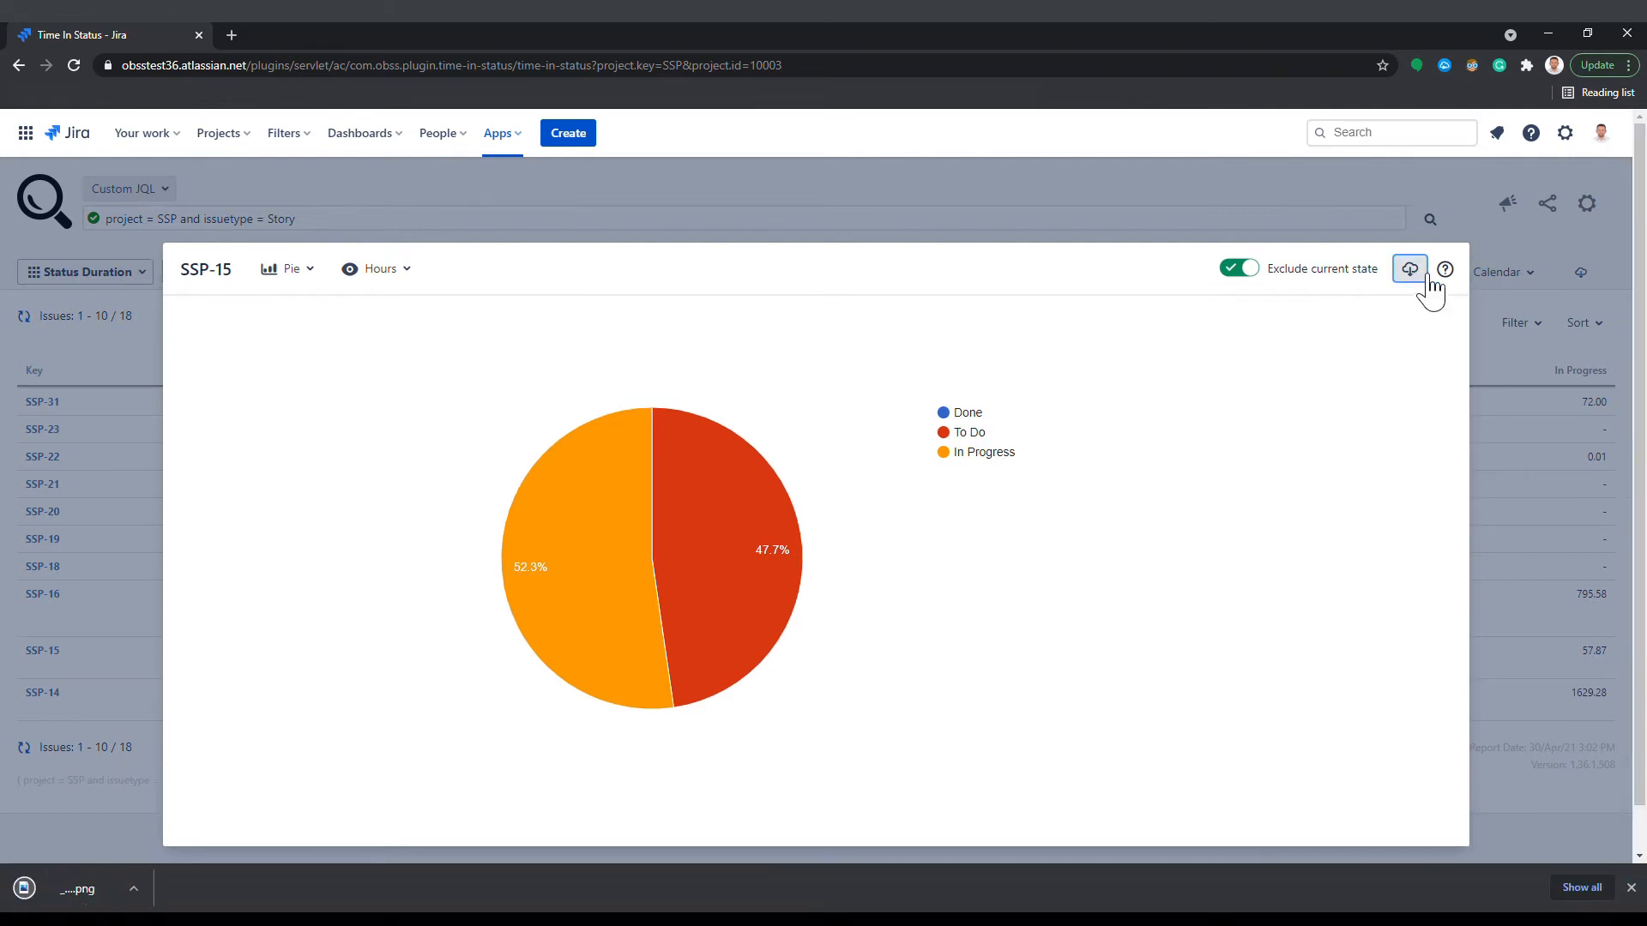
{"action": "mouse_move", "coordinate": [1419, 308]}
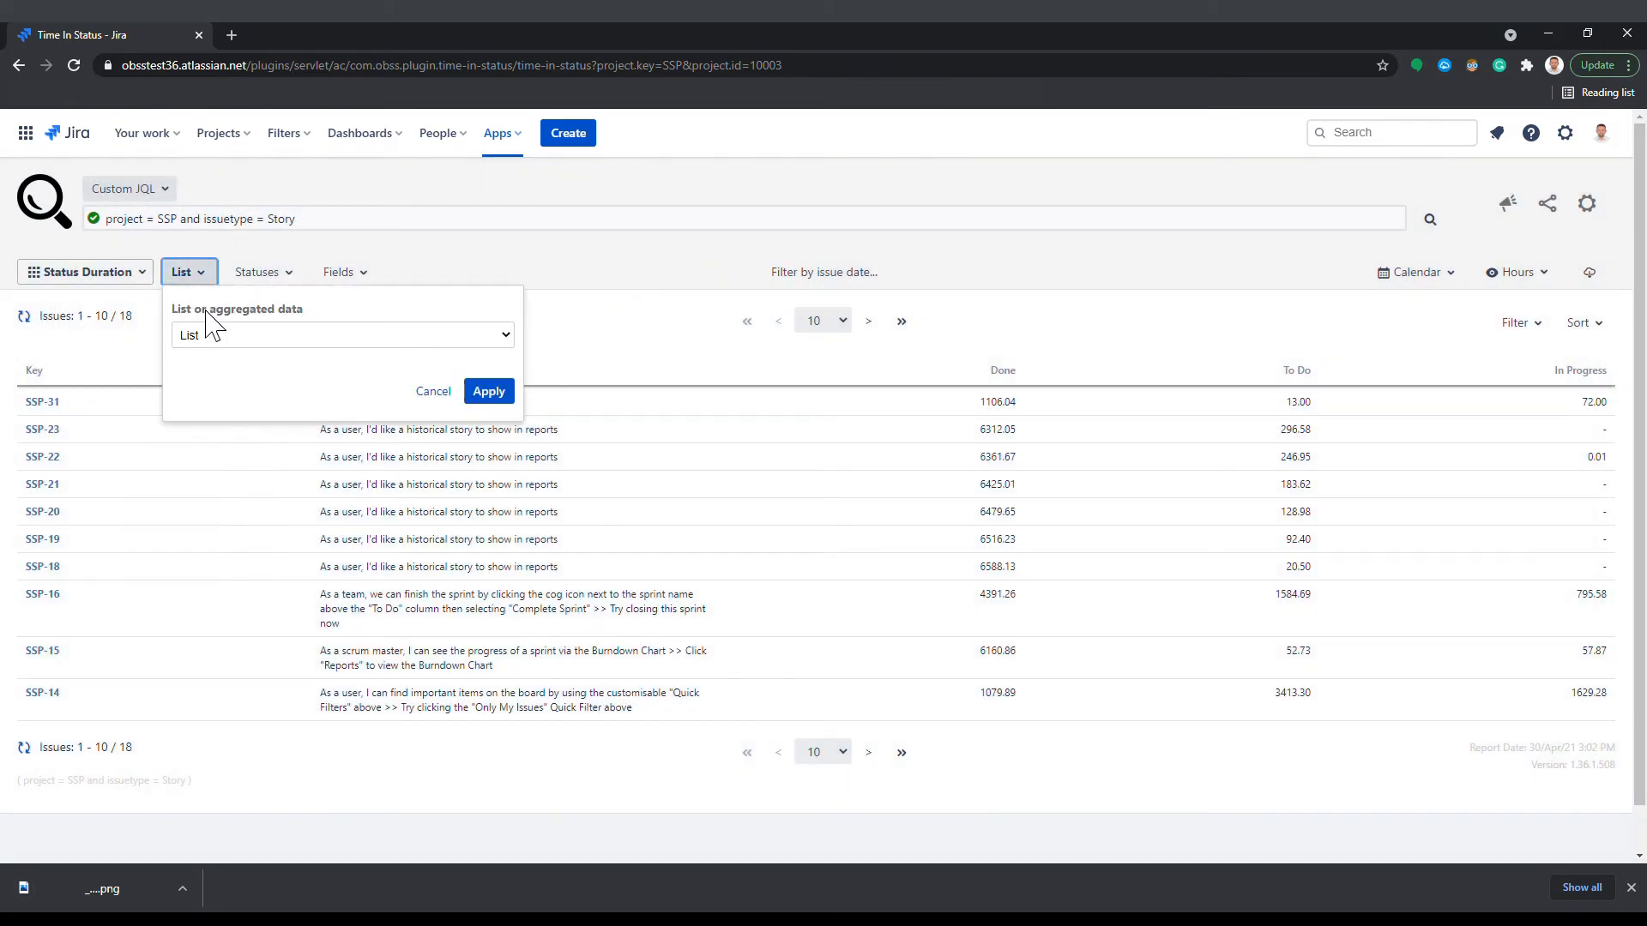
Switch the report to Average data grouped by Components
{"action": "left_click", "coordinate": [341, 335]}
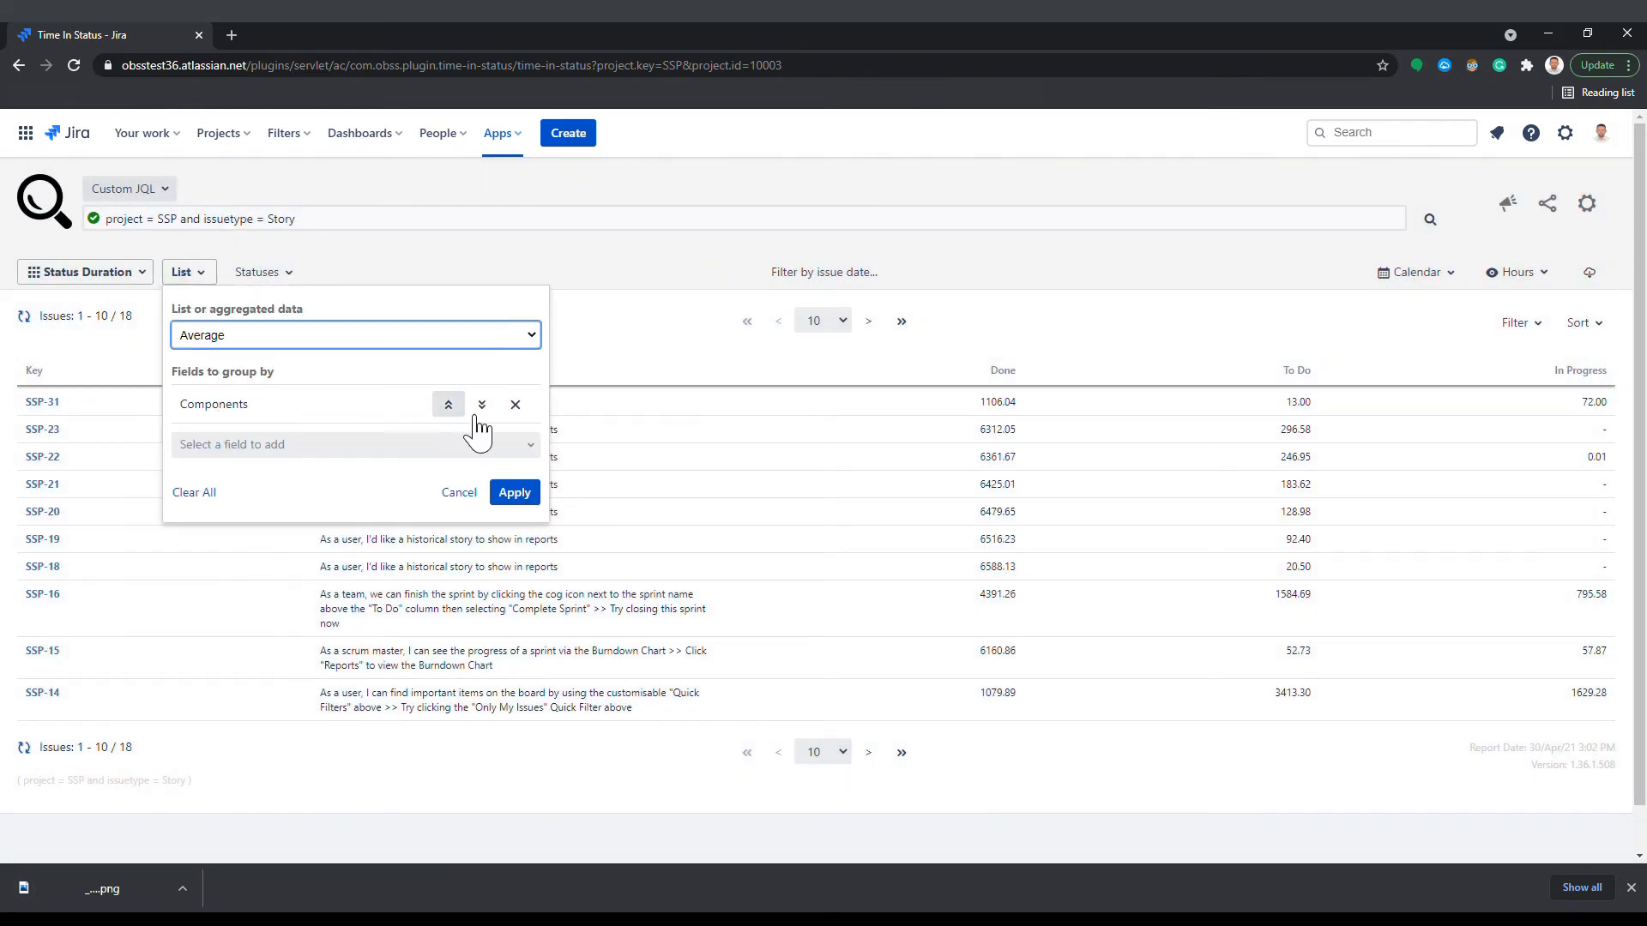
{"action": "left_click", "coordinate": [514, 492]}
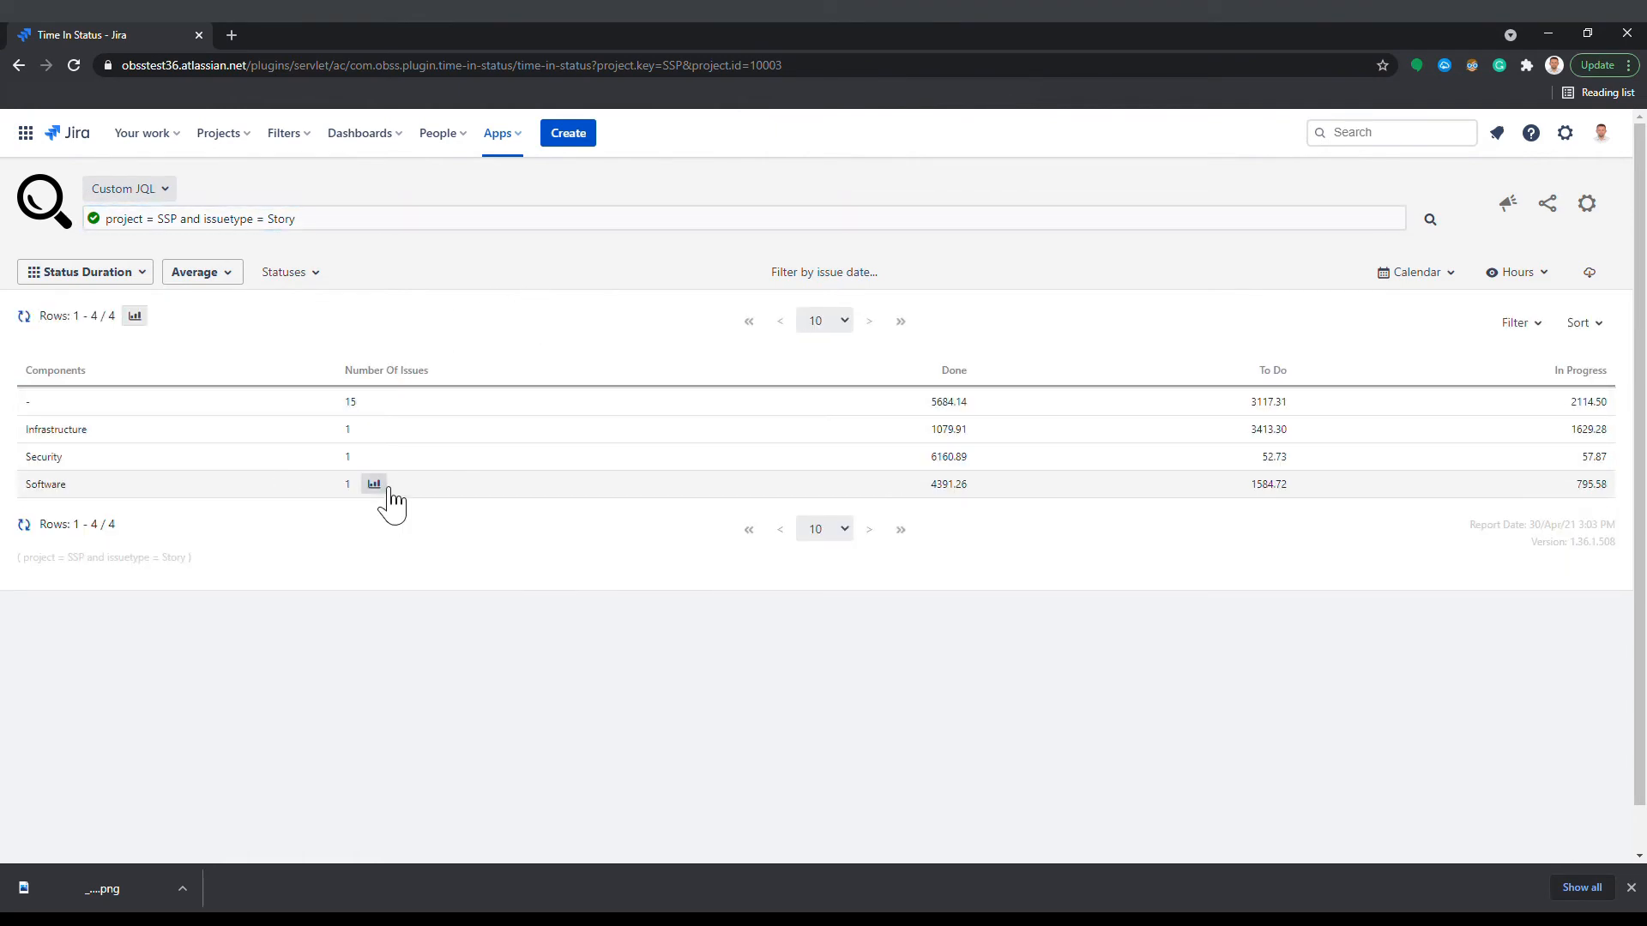
Inspect the Software component's status chart and its chart types, then dismiss it
{"action": "left_click", "coordinate": [374, 484]}
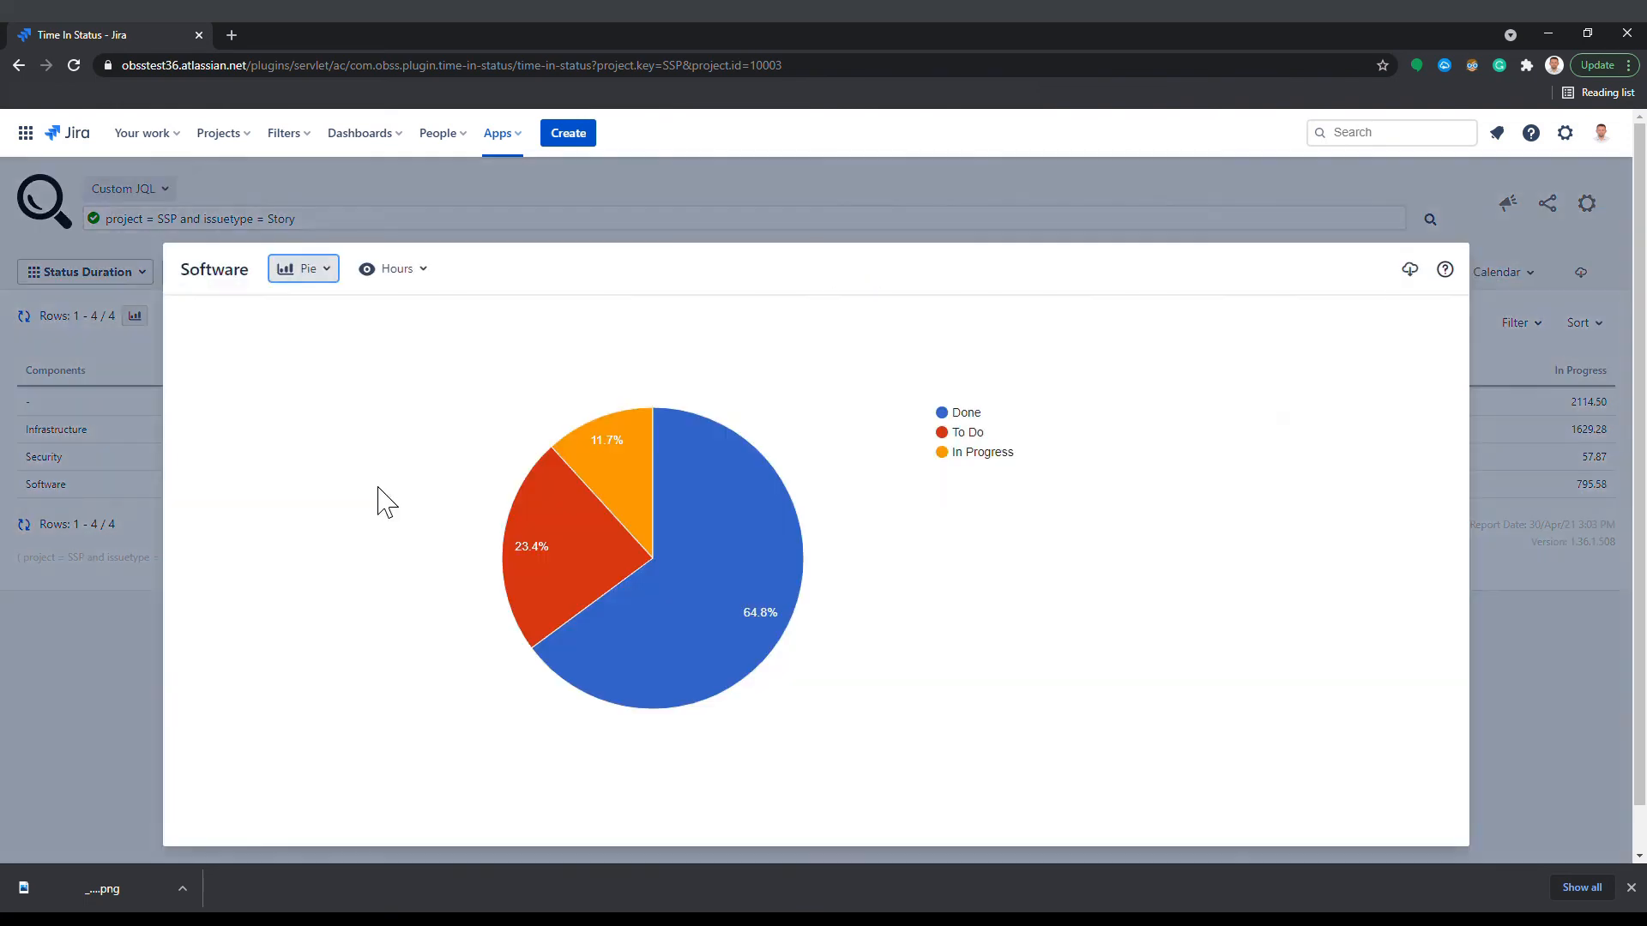
{"action": "mouse_move", "coordinate": [378, 475]}
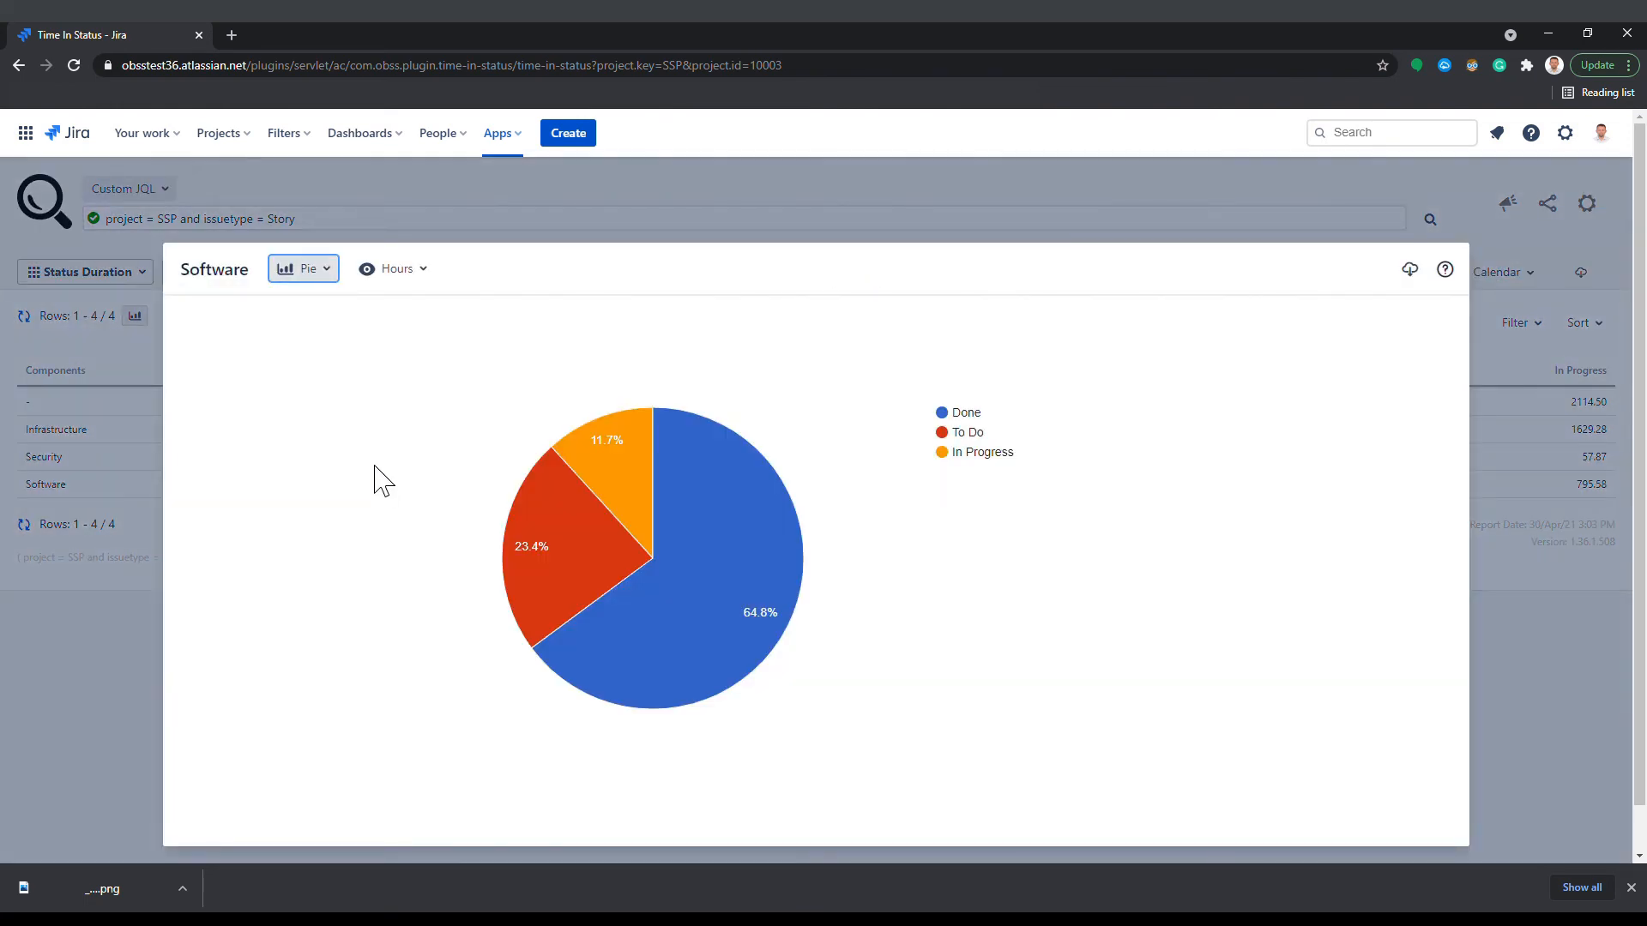
{"action": "left_click", "coordinate": [304, 268]}
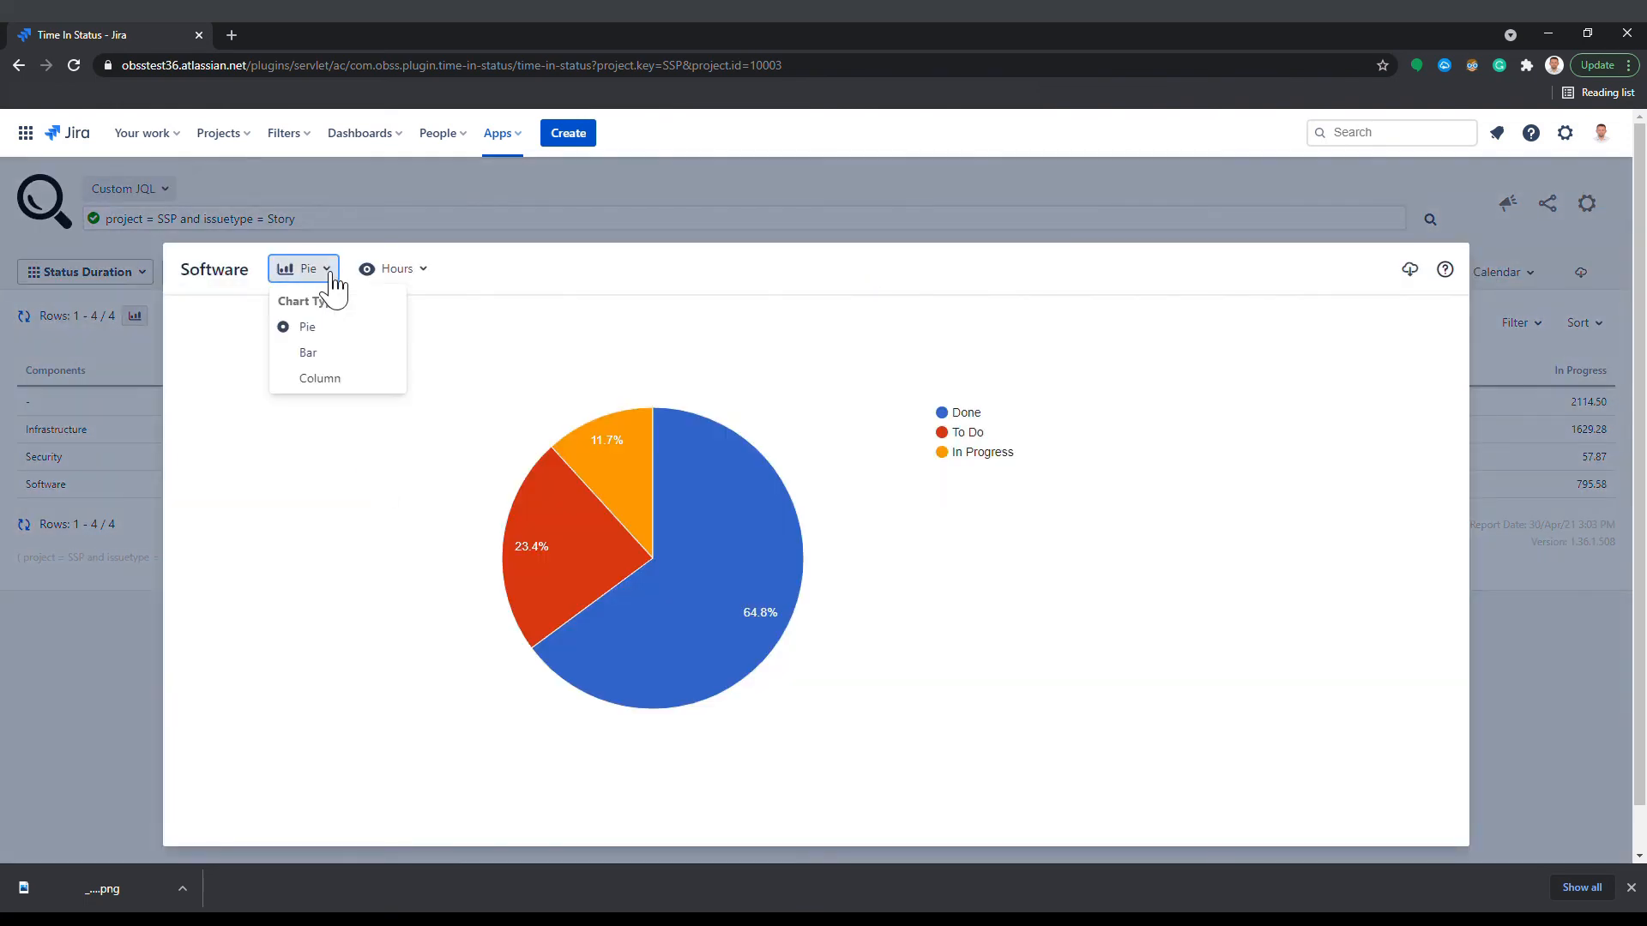
{"action": "left_click", "coordinate": [387, 387]}
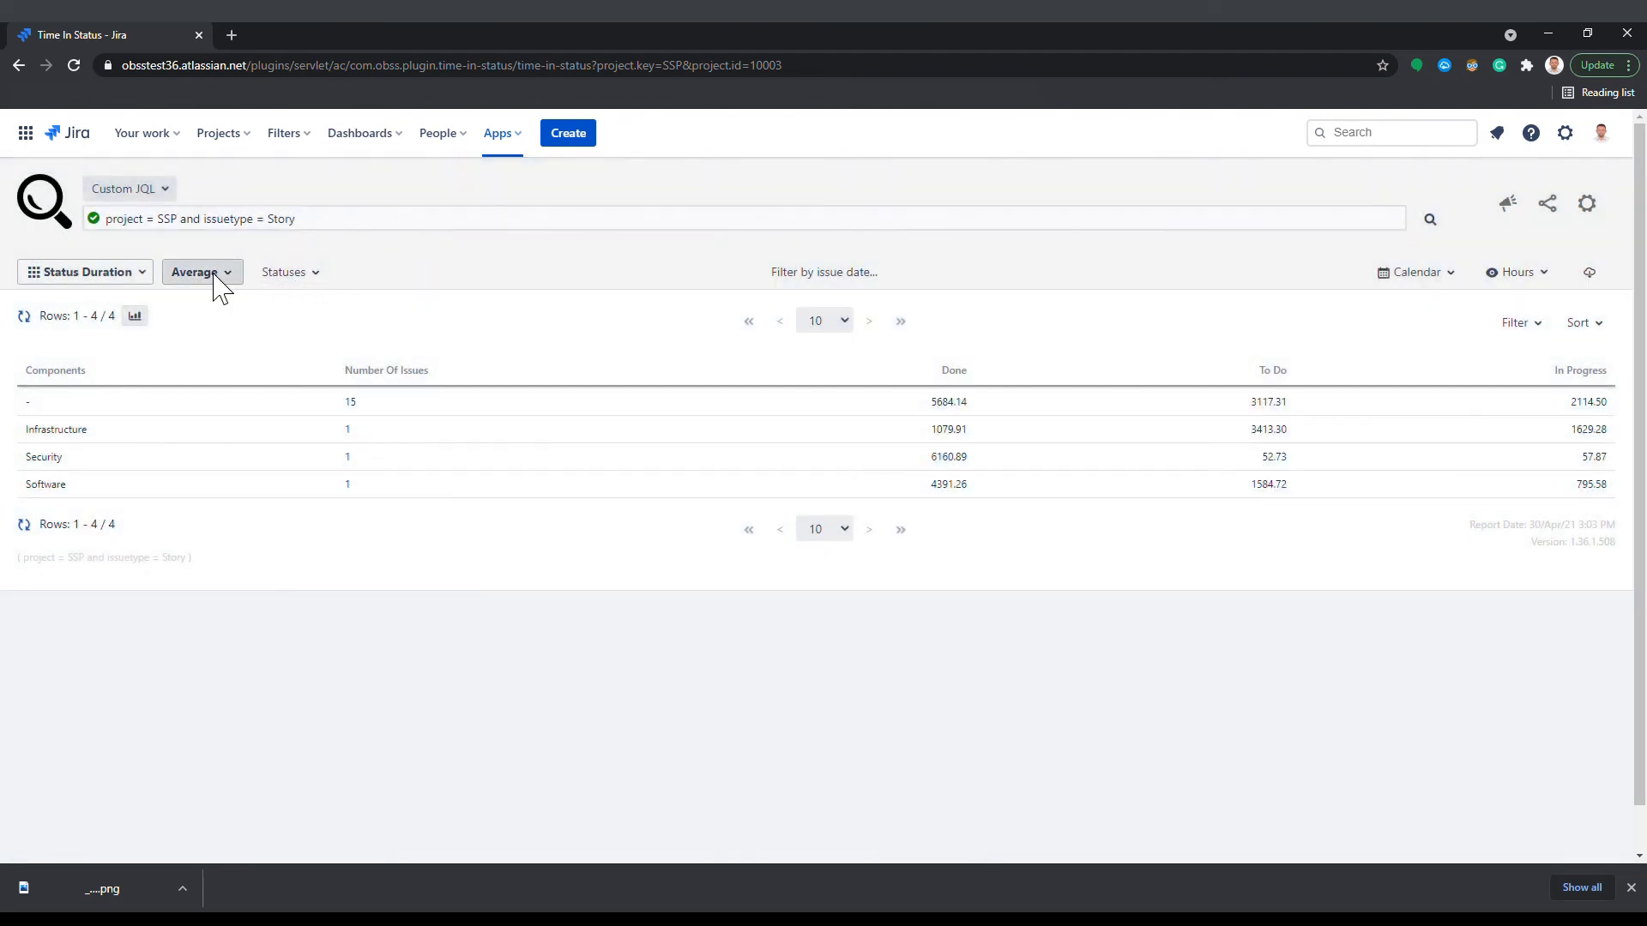
{"action": "mouse_move", "coordinate": [133, 317]}
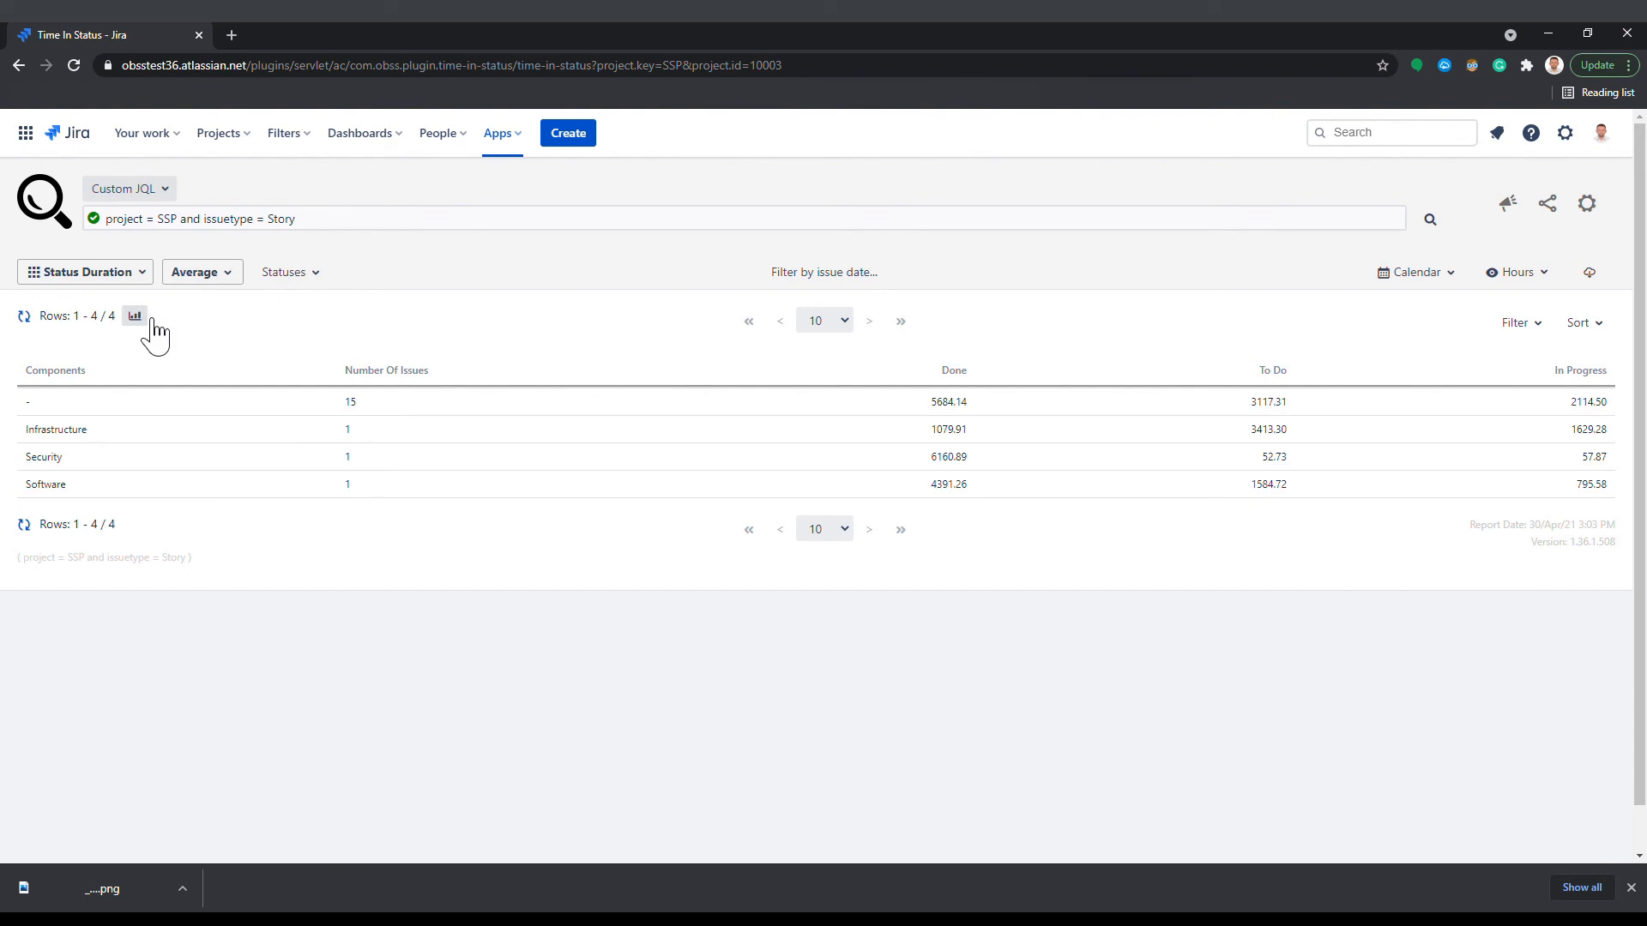
Show the Average All stacked column chart for all four component groups
{"action": "left_click", "coordinate": [134, 315]}
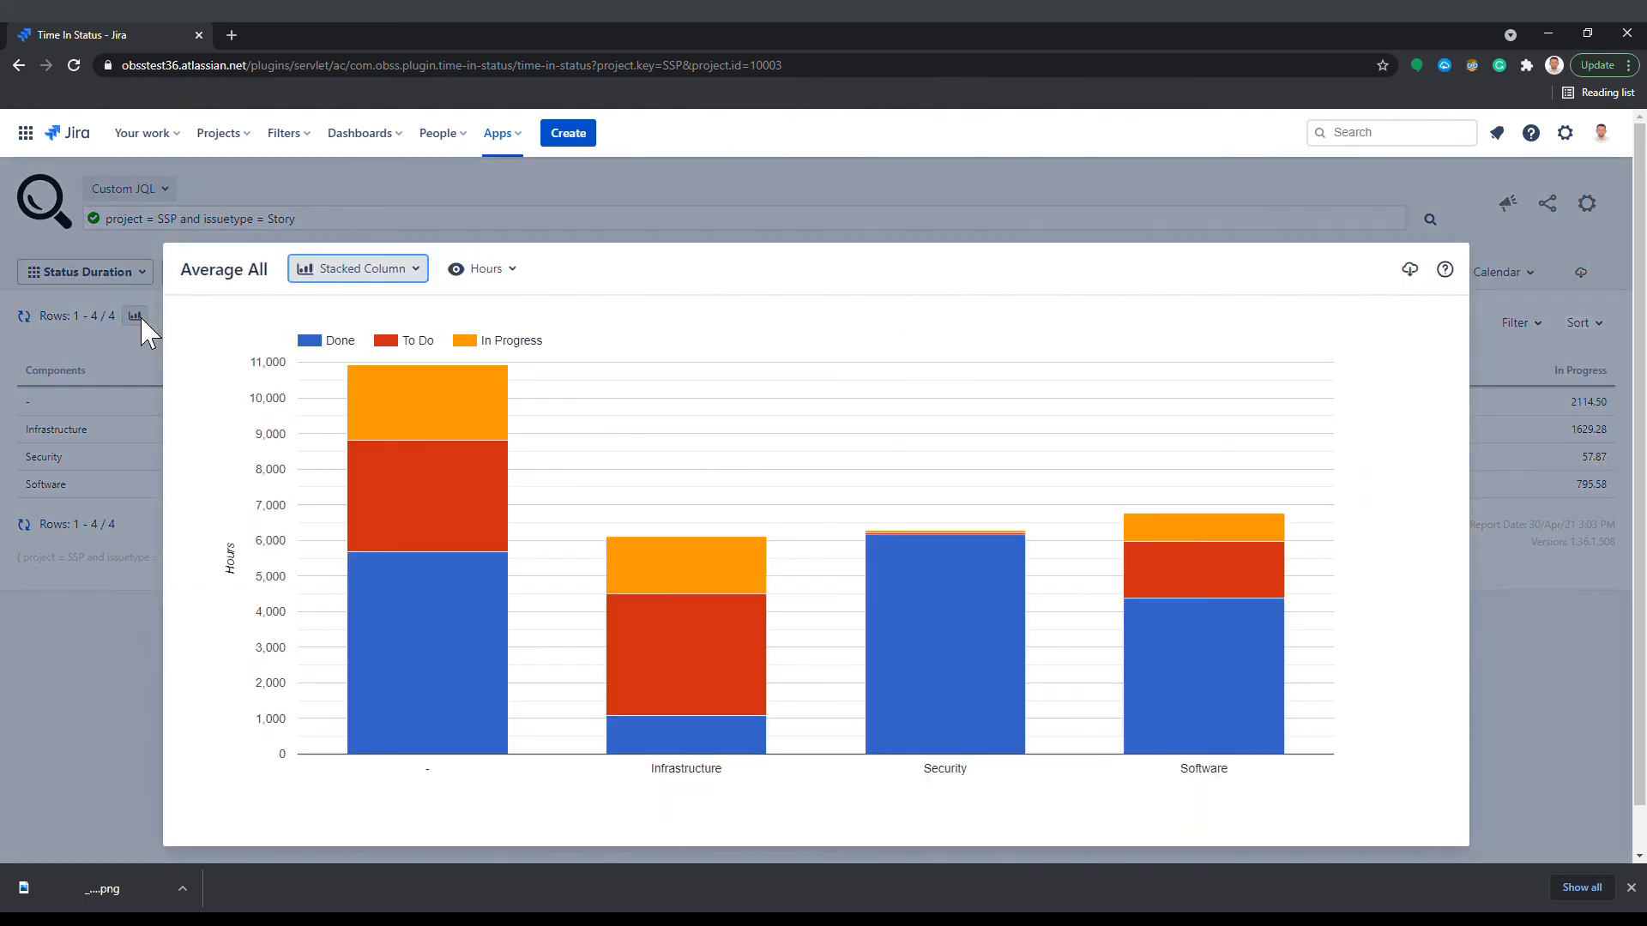